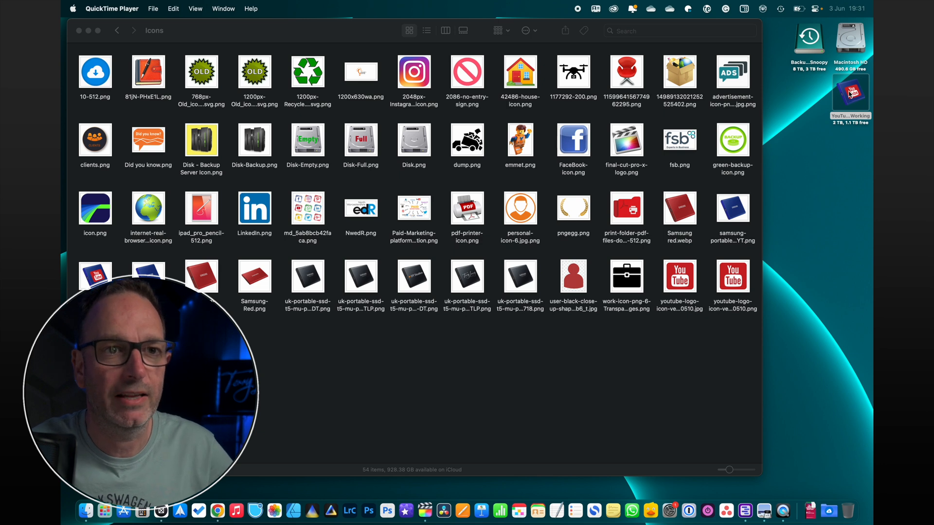
Step: Open Get Info for the YouTube Working drive from its desktop context menu
{"action": "right_click", "coordinate": [852, 96]}
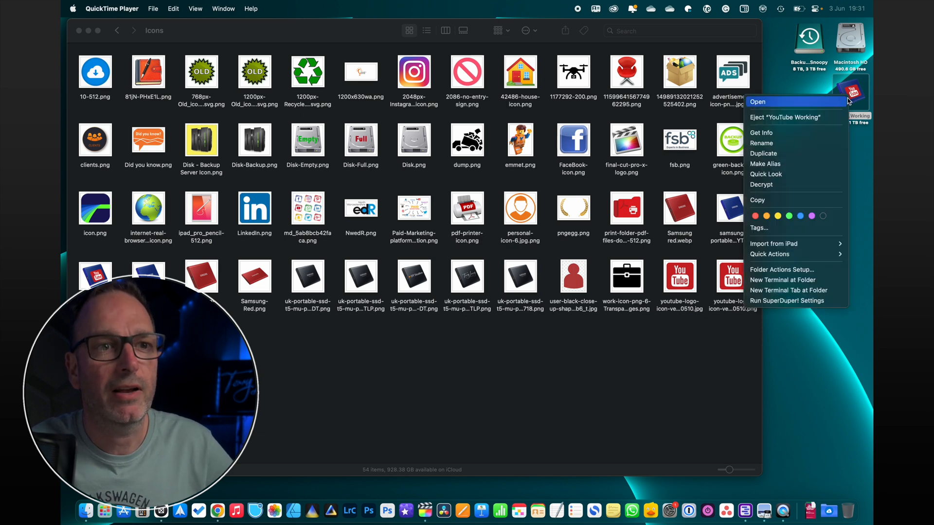
{"action": "left_click", "coordinate": [762, 133]}
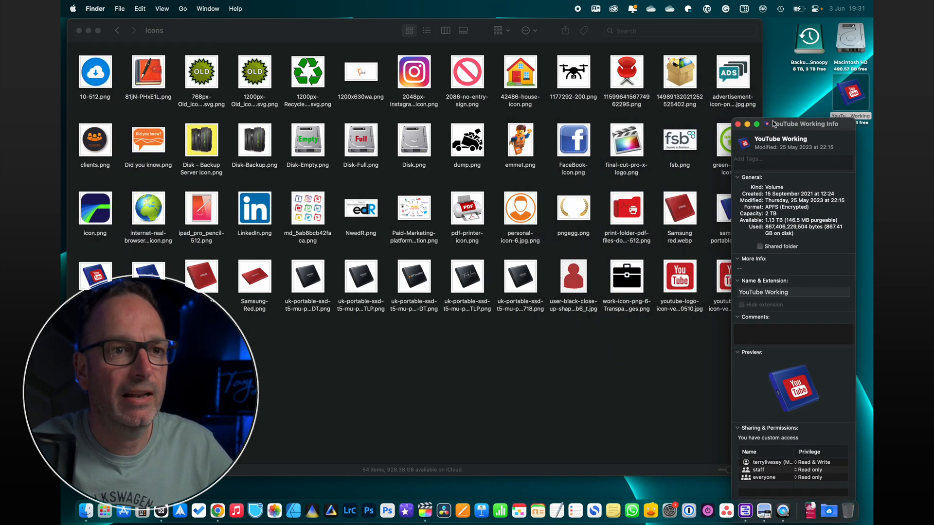
{"action": "mouse_move", "coordinate": [565, 133]}
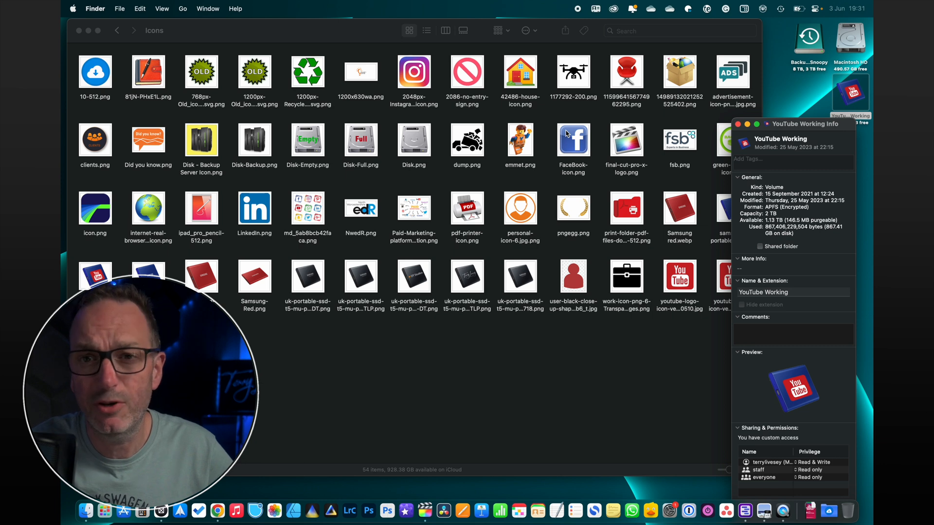
{"action": "mouse_move", "coordinate": [594, 90]}
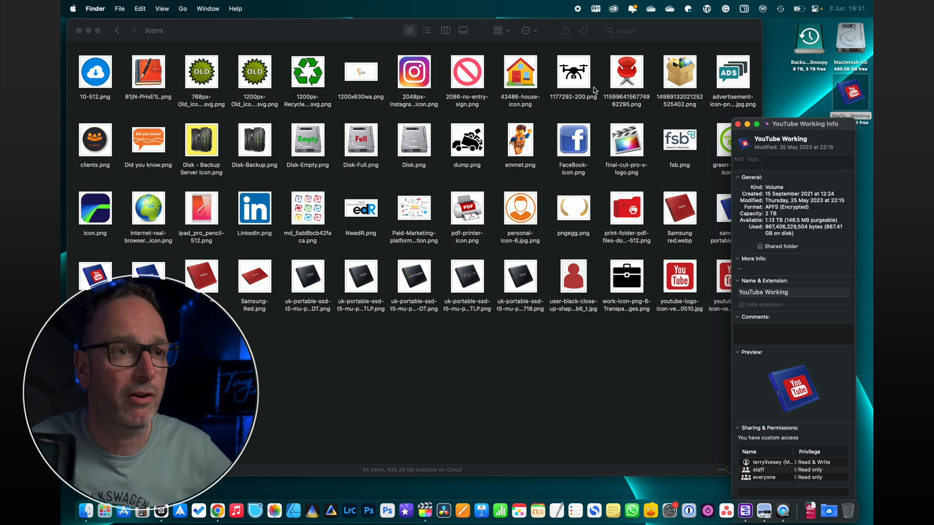
Step: Paste the house image from 42486-house-icon.png as the drive icon, then close Get Info
{"action": "left_click", "coordinate": [520, 72]}
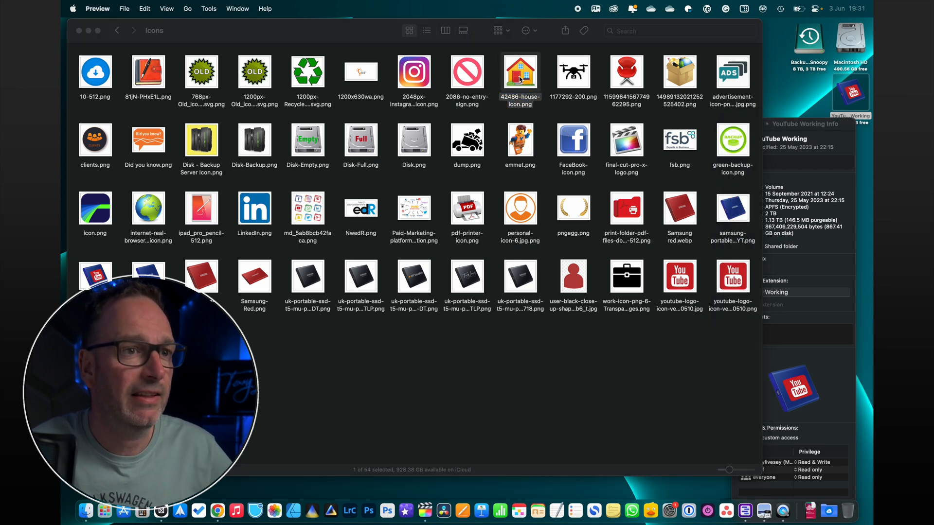
{"action": "double_click", "coordinate": [520, 72]}
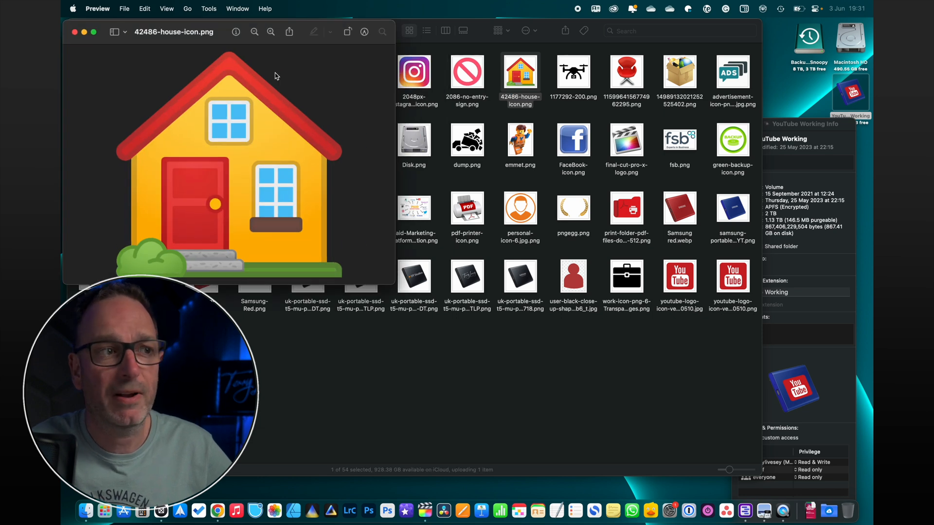
{"action": "left_click", "coordinate": [144, 9]}
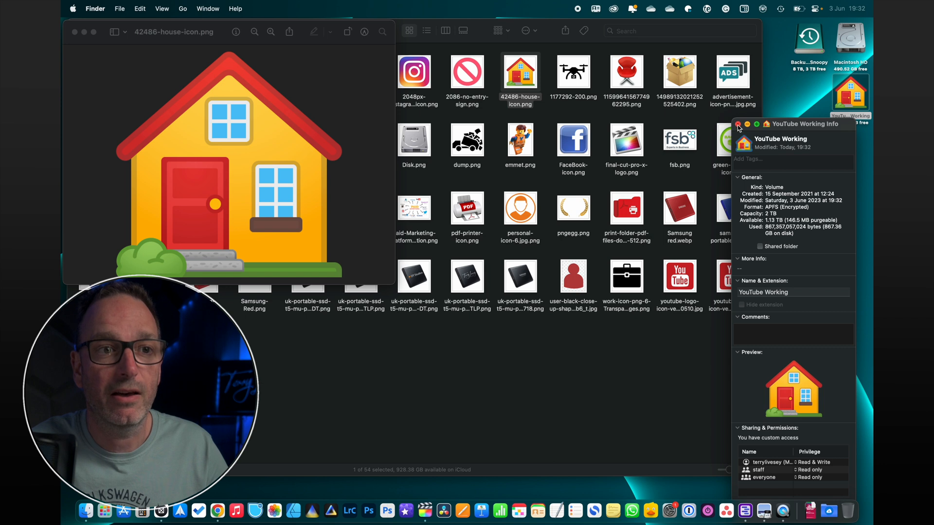
{"action": "left_click", "coordinate": [738, 124]}
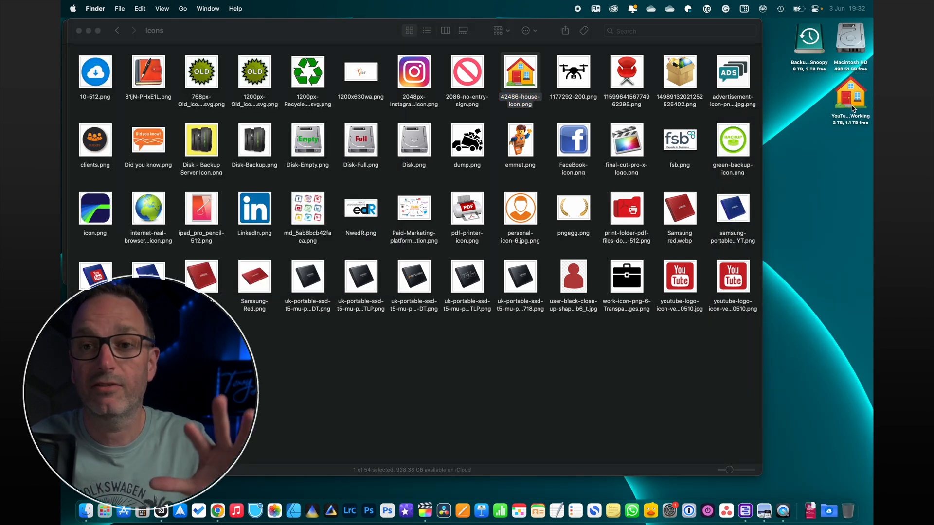
Step: Open the YouTube Working drive and toggle hidden files to reveal, then hide, .VolumeIcon
{"action": "double_click", "coordinate": [850, 95]}
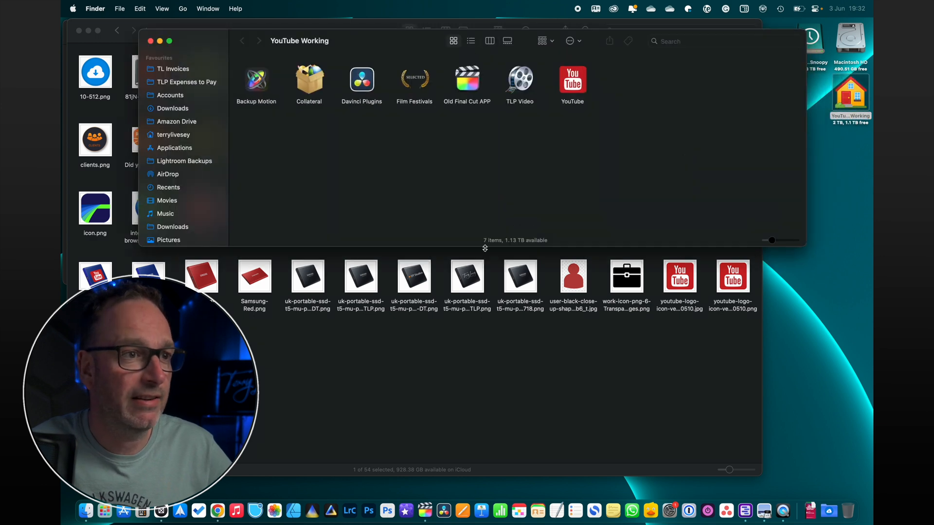
{"action": "mouse_move", "coordinate": [350, 159]}
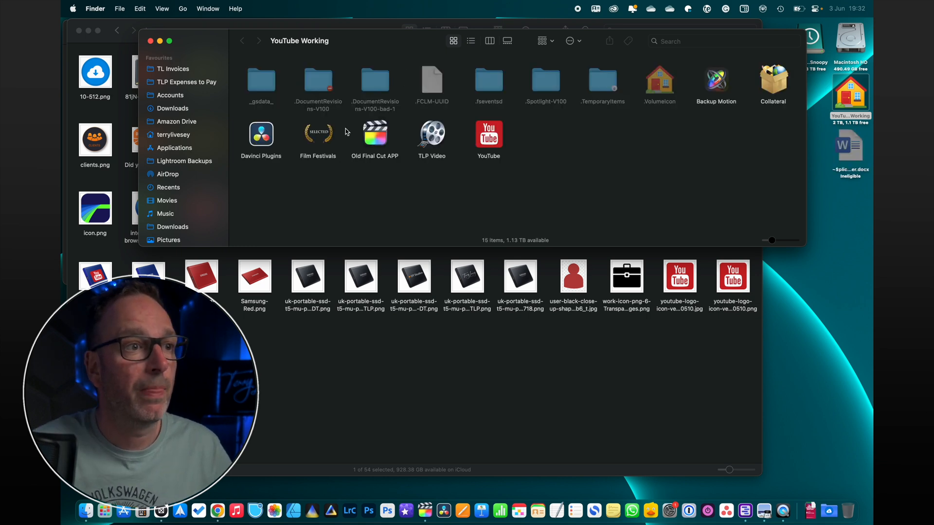
{"action": "mouse_move", "coordinate": [486, 112]}
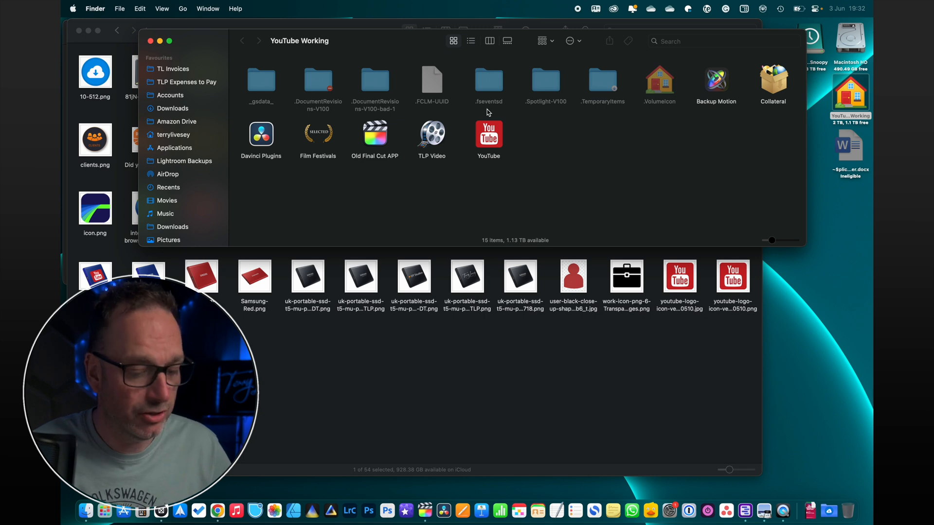
{"action": "mouse_move", "coordinate": [474, 146]}
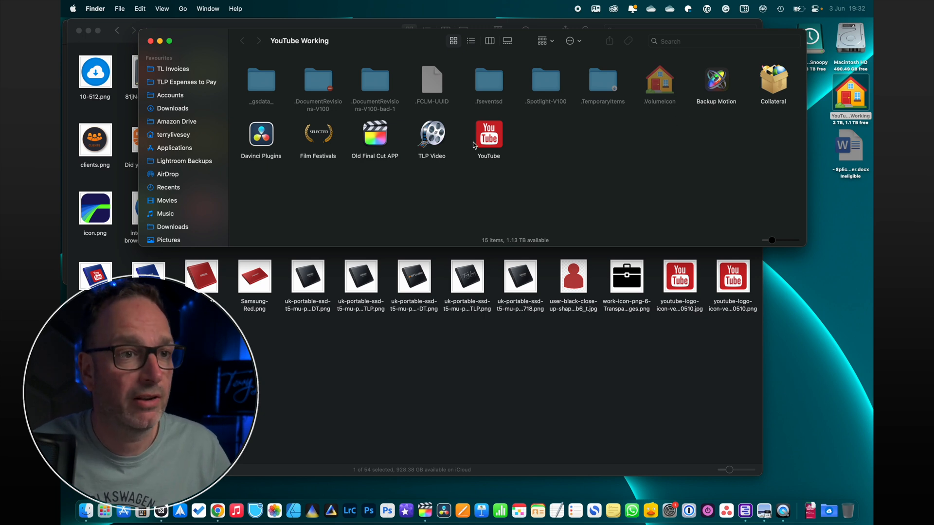
{"action": "mouse_move", "coordinate": [439, 149]}
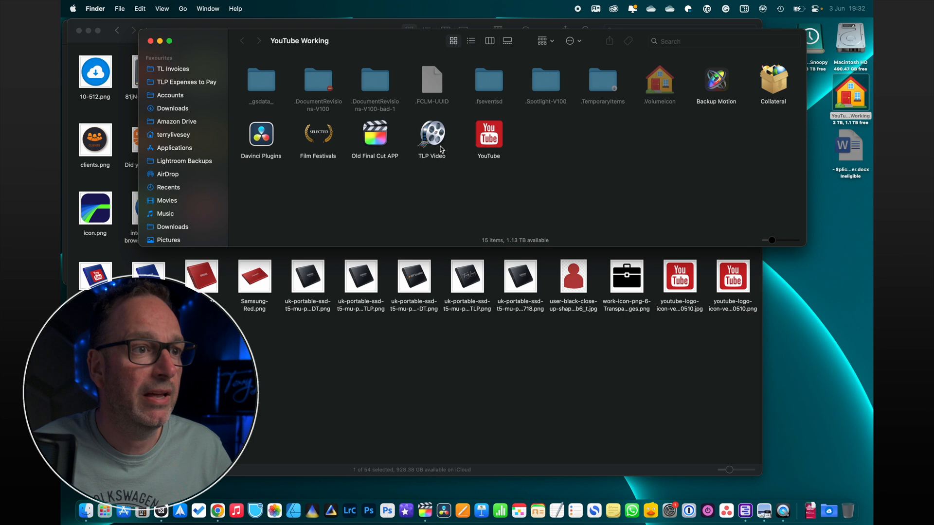
{"action": "mouse_move", "coordinate": [533, 108]}
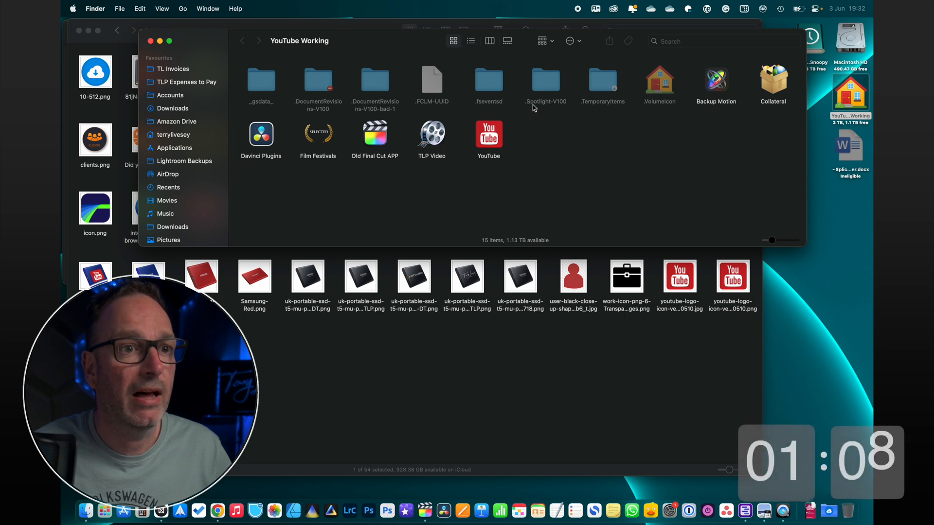
{"action": "mouse_move", "coordinate": [661, 108]}
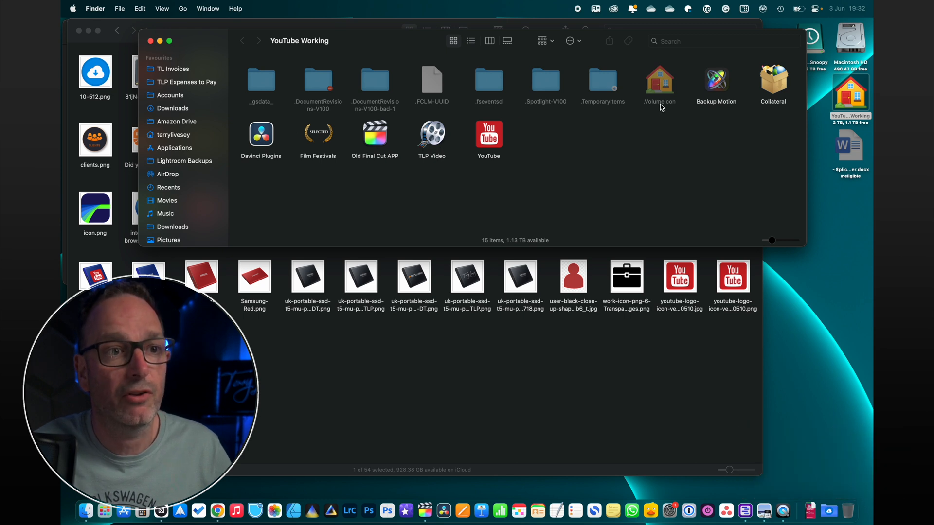
{"action": "left_click", "coordinate": [660, 83]}
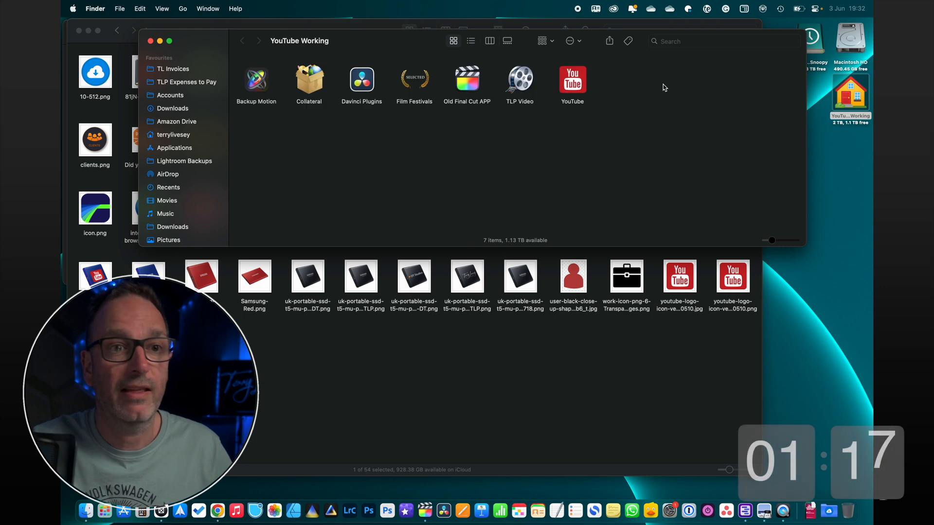
{"action": "mouse_move", "coordinate": [655, 88]}
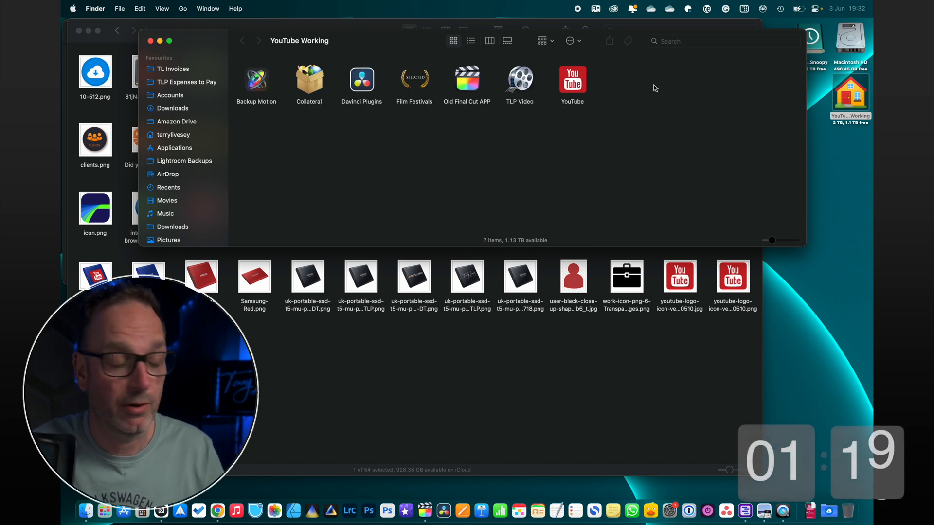